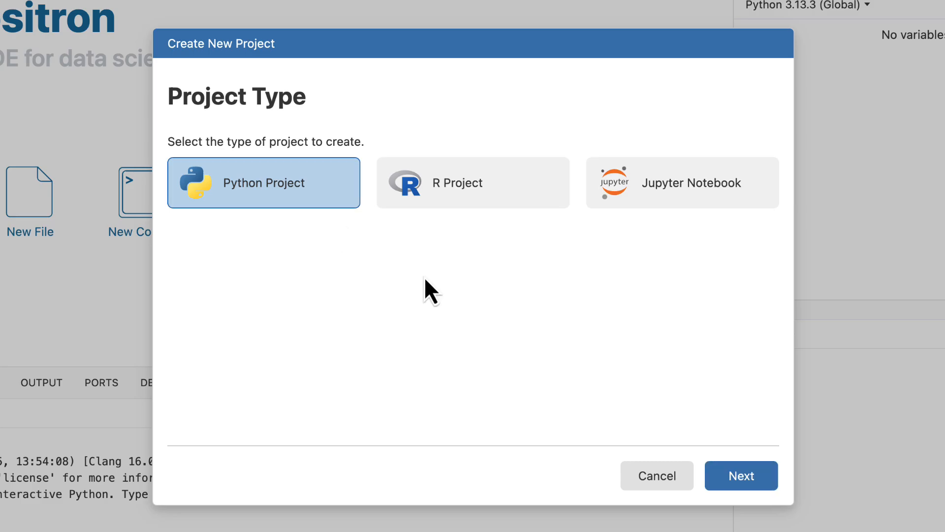
Choose Python Project as the new project type and advance to naming.
{"action": "left_click", "coordinate": [741, 475]}
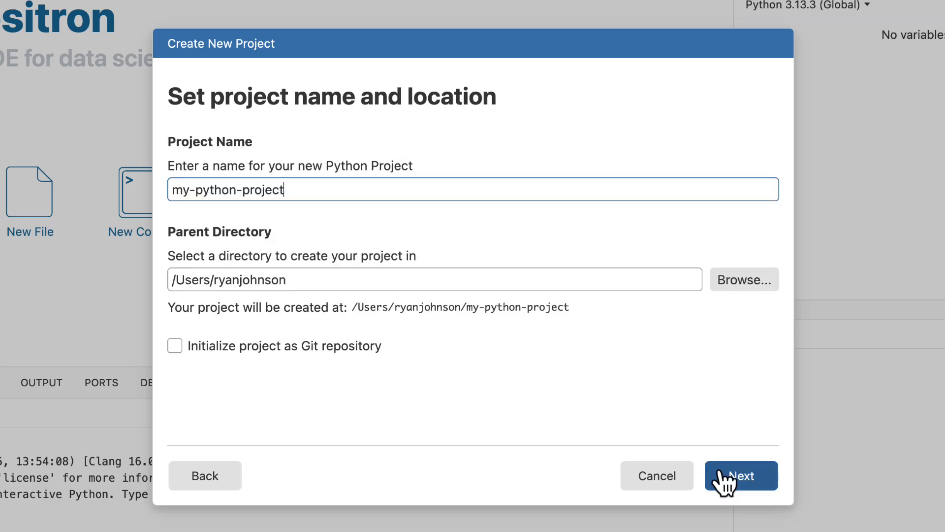
Name the project 'pydytuesday' in the home folder and enable Git repository initialization.
{"action": "type", "text": "pydytues"}
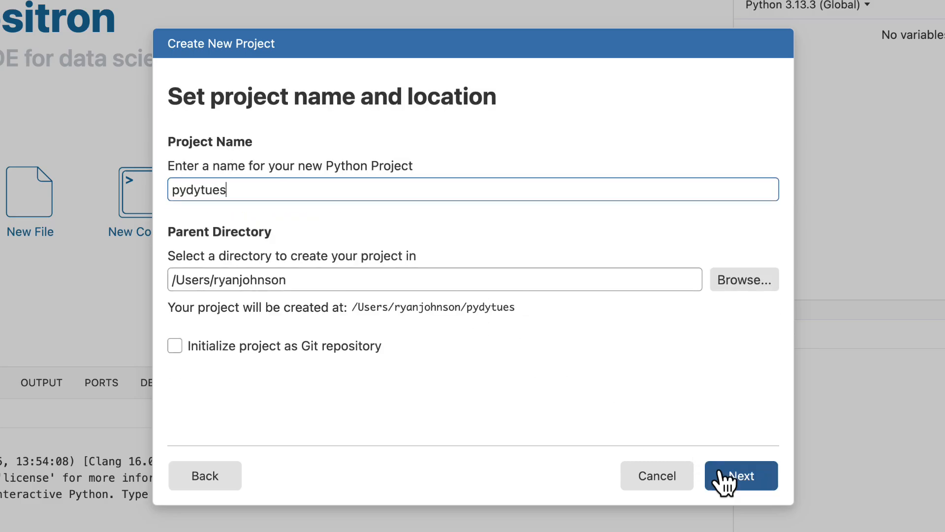
{"action": "type", "text": "sday"}
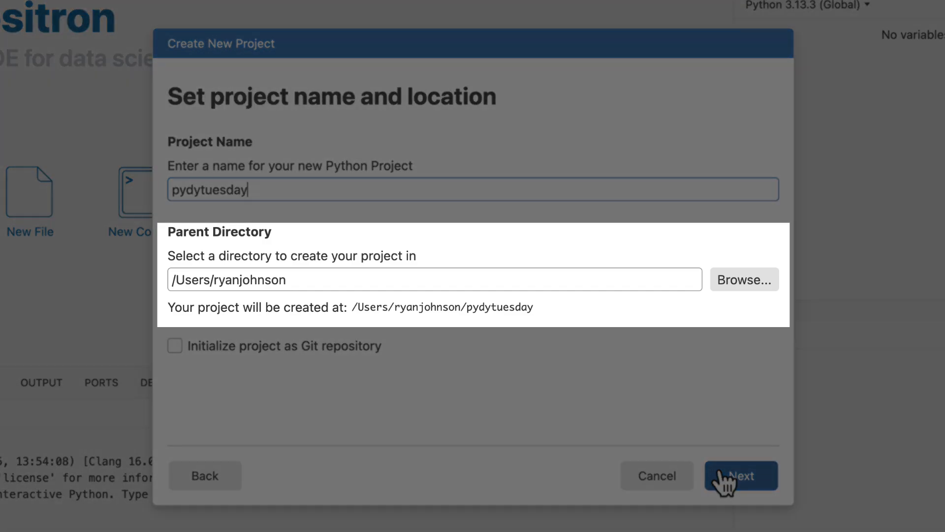
{"action": "mouse_move", "coordinate": [309, 402]}
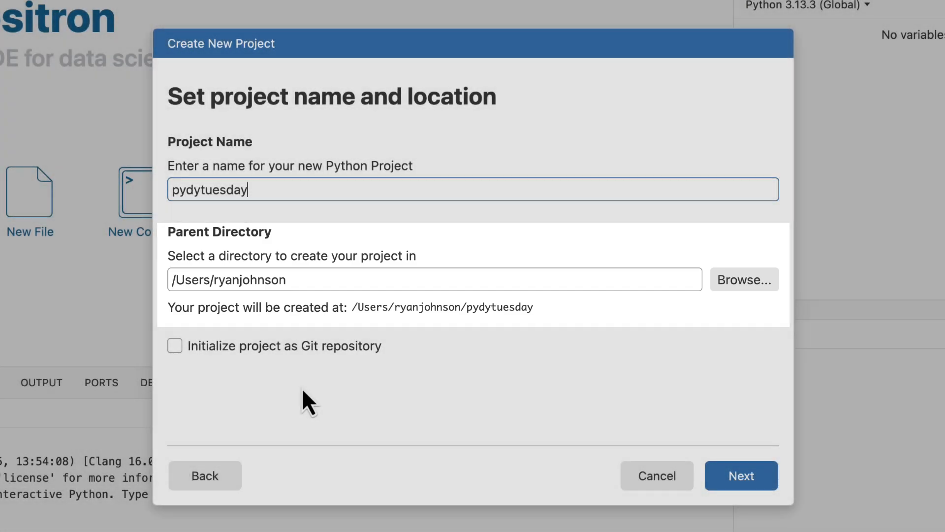
{"action": "left_click", "coordinate": [175, 345]}
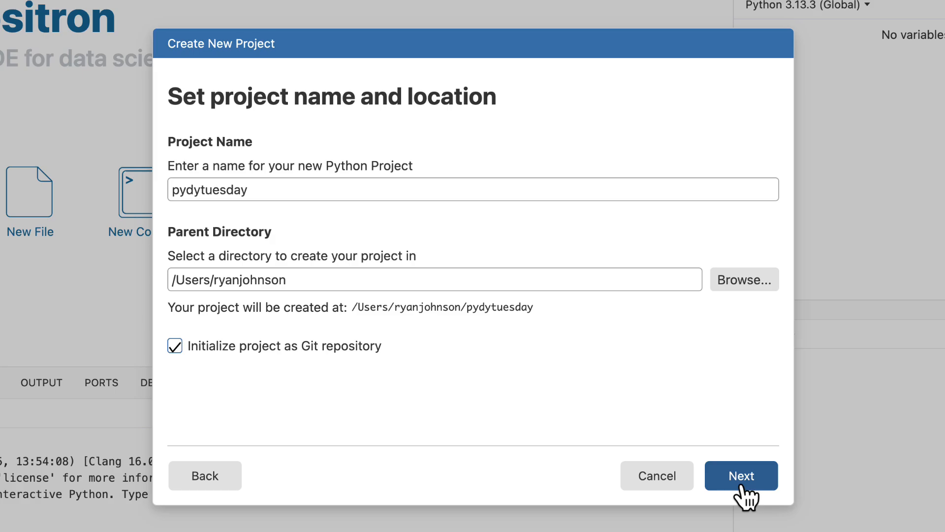
Create pydytuesday with a new Venv environment using Python 3.13.3.
{"action": "left_click", "coordinate": [741, 475]}
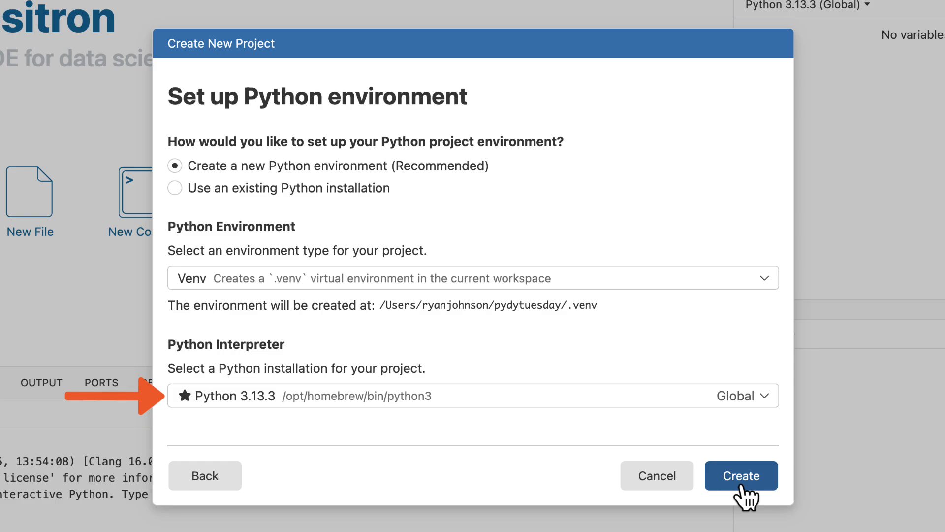
{"action": "left_click", "coordinate": [741, 476]}
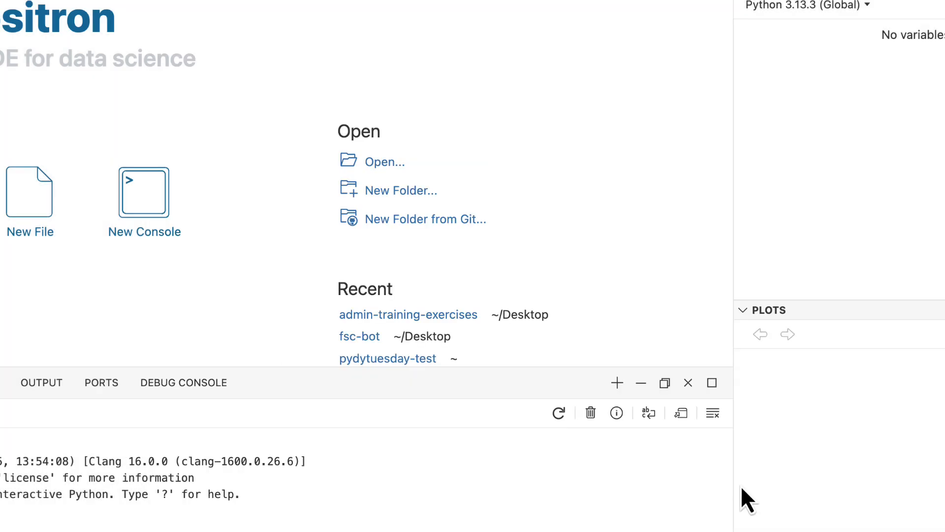
Open the pydytuesday project in a new Positron window.
{"action": "left_click", "coordinate": [401, 191]}
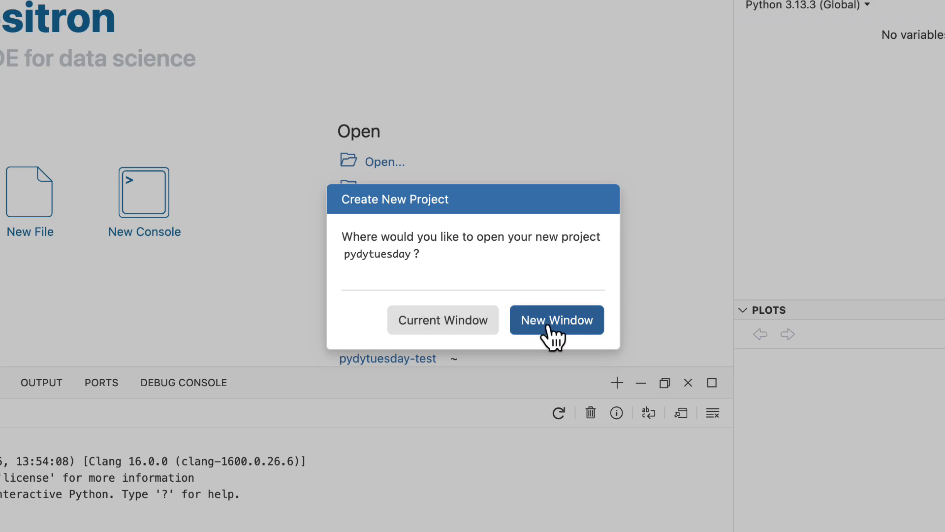
{"action": "left_click", "coordinate": [556, 319]}
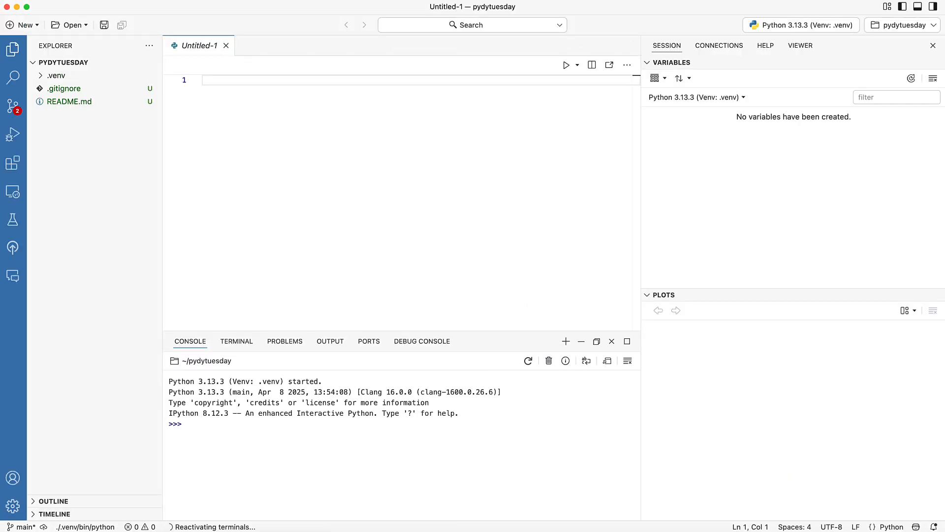